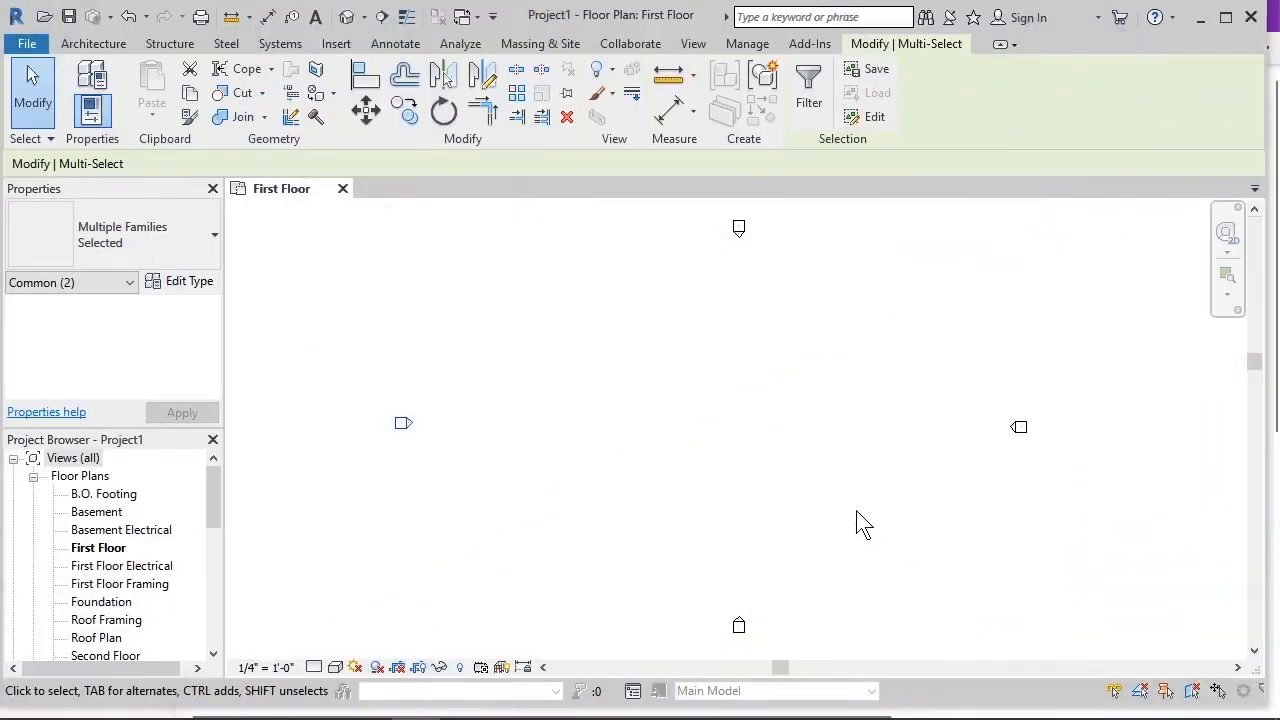
# Step: Show the Architecture ribbon with its datum and layout tools
pyautogui.click(92, 44)
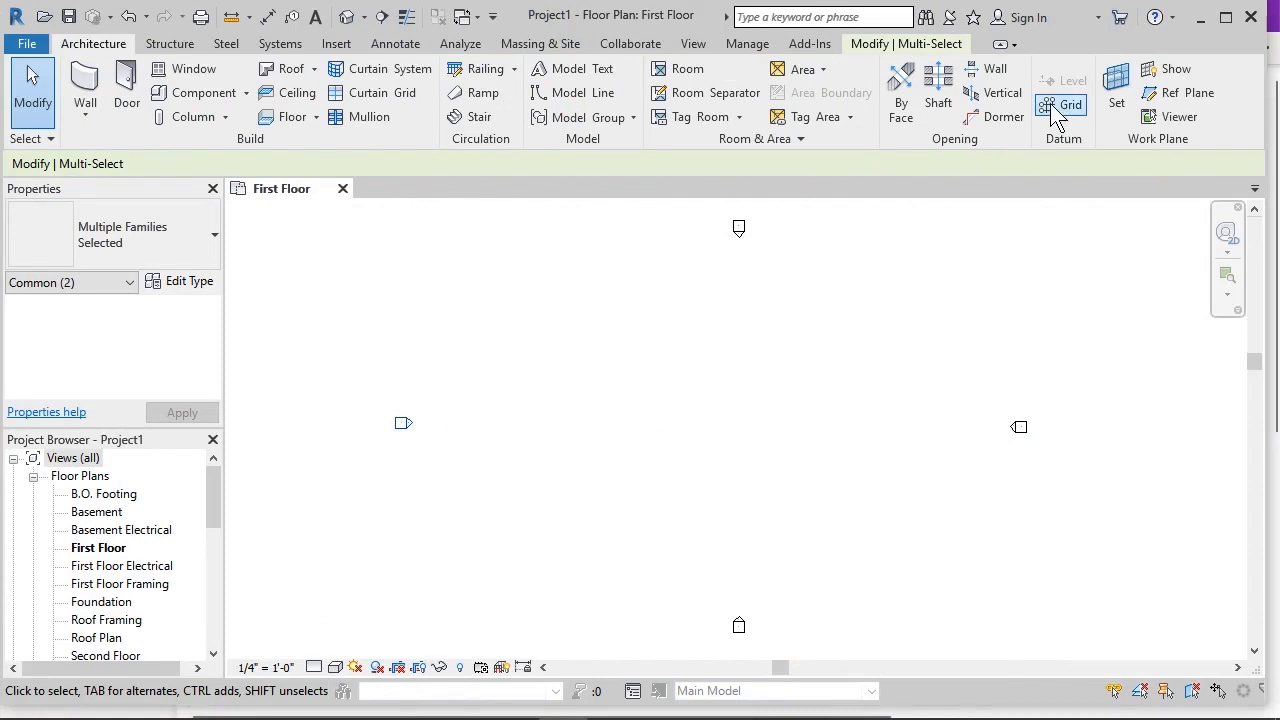
# Step: Place horizontal grids 1–3 at a 10-foot offset and a vertical grid at their left ends
pyautogui.click(1072, 104)
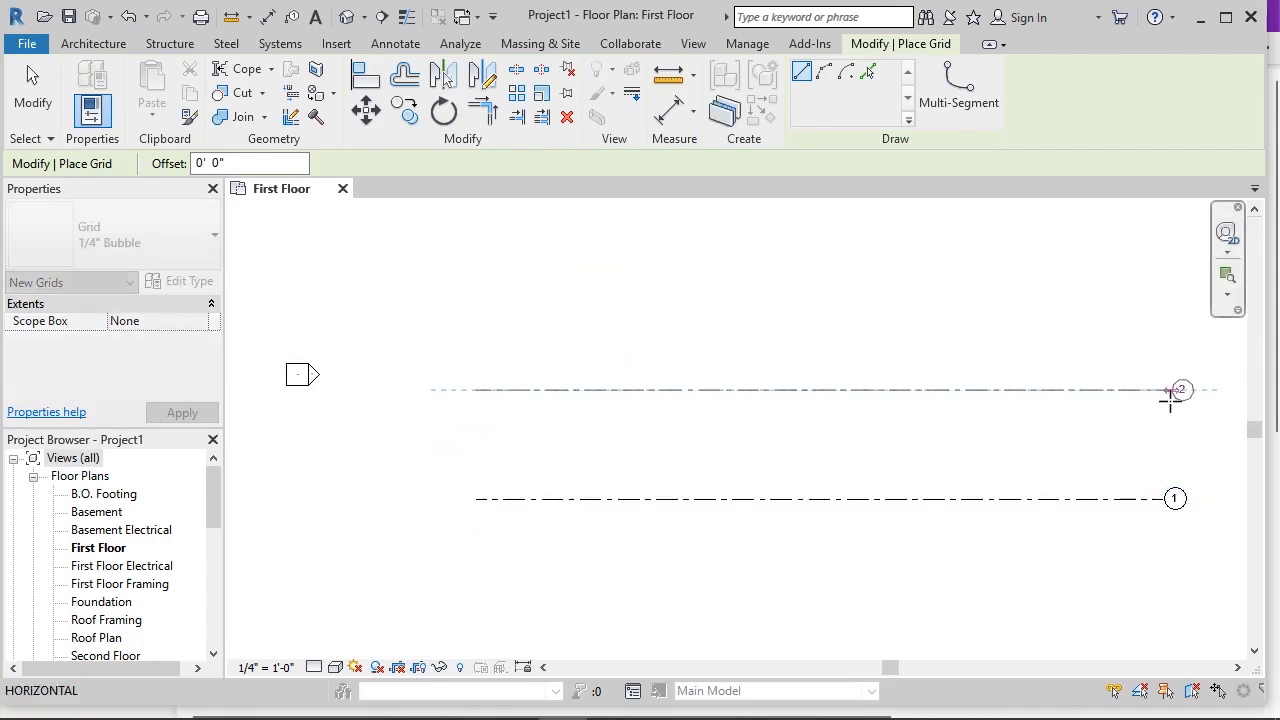
pyautogui.click(1176, 388)
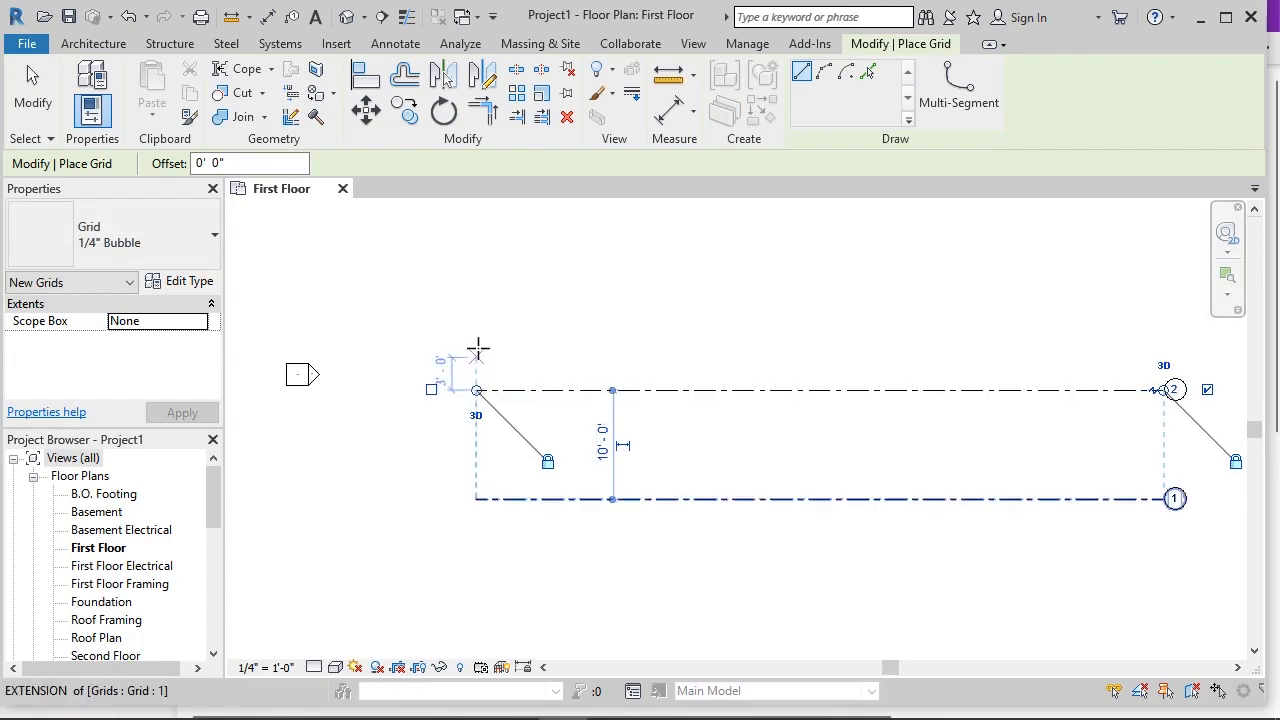
pyautogui.write('10')
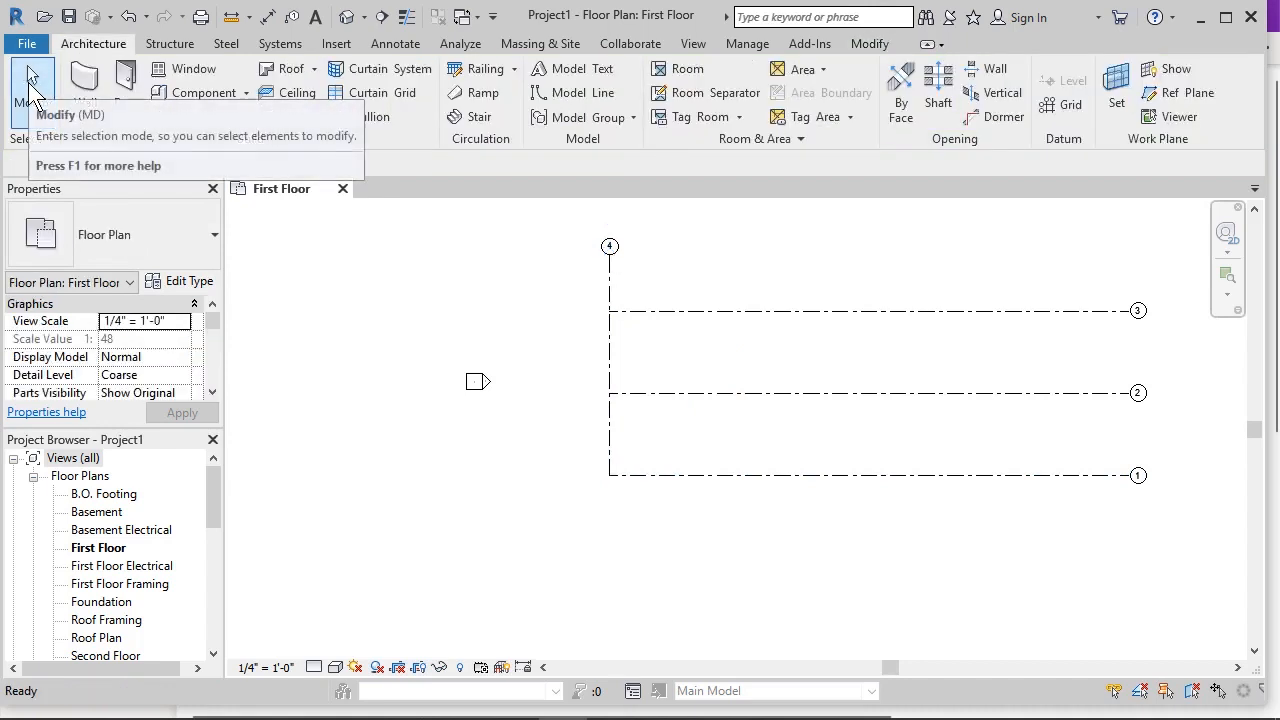
pyautogui.moveTo(596, 278)
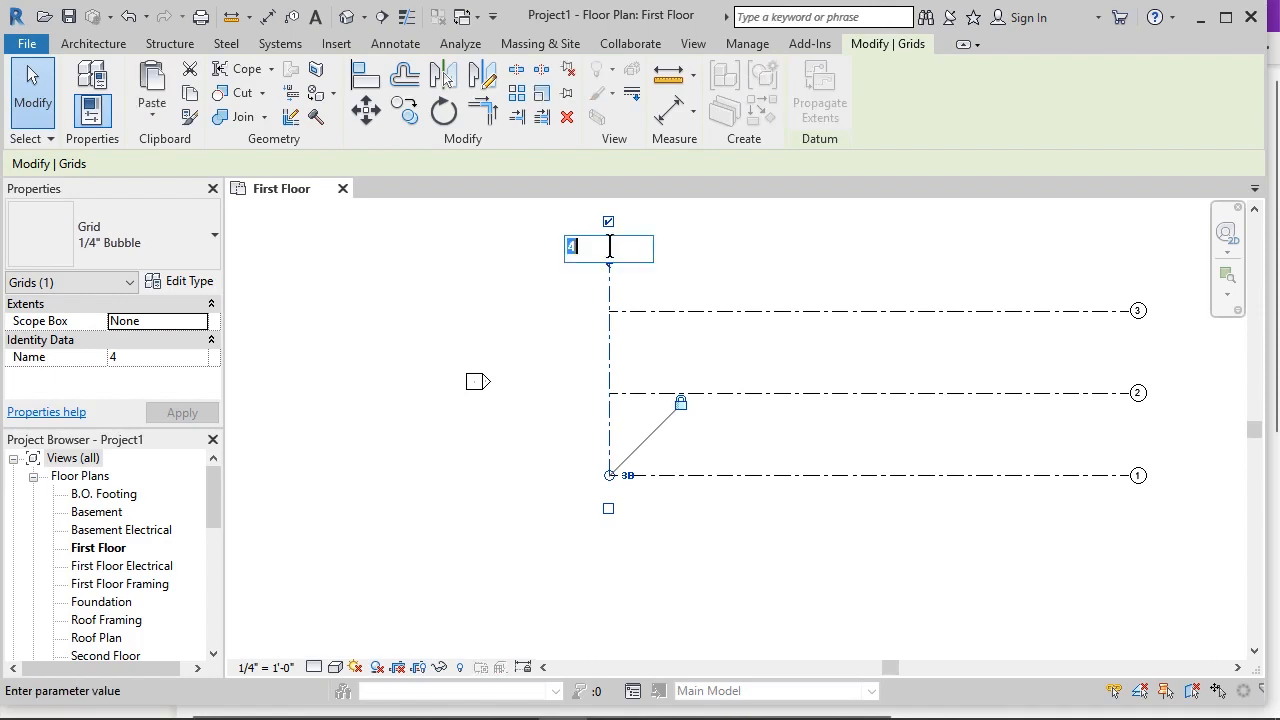
# Step: Rename the vertical grid line from 4 to A
pyautogui.write('A')
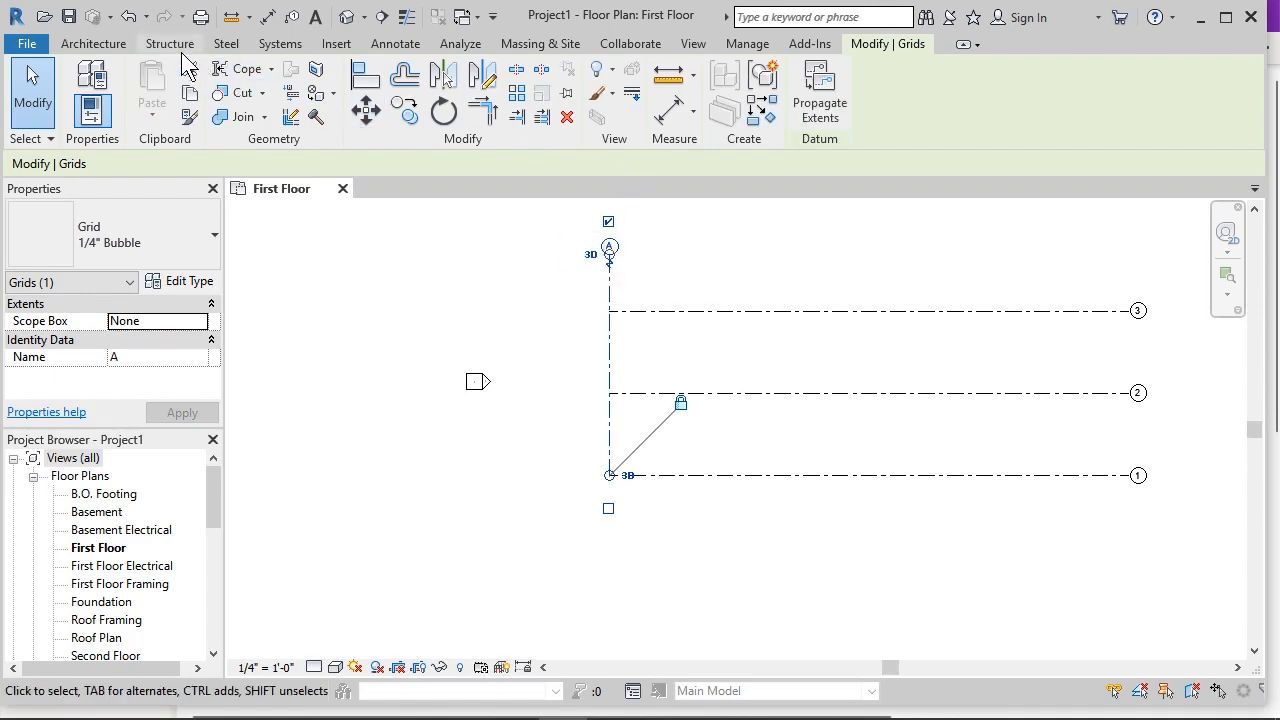
pyautogui.click(92, 44)
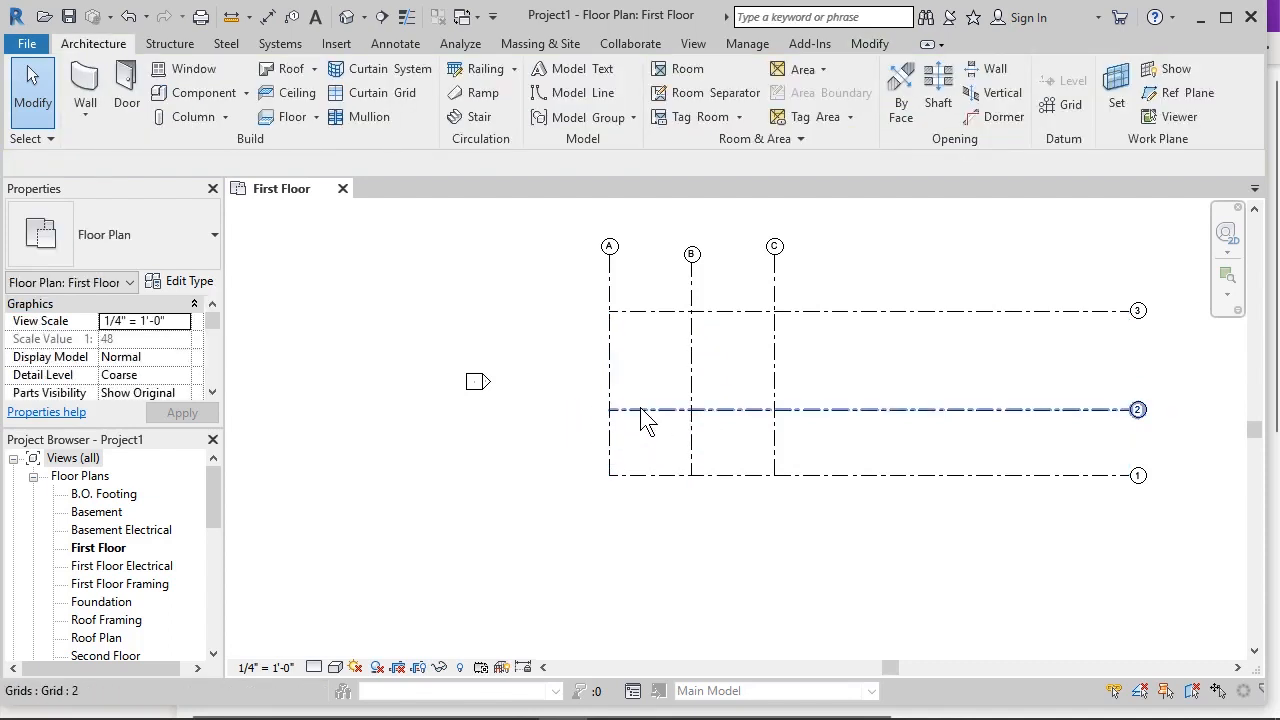
# Step: Move grid 2 to sit 8'-0" above grid 1 and 12'-0" below grid 3
pyautogui.click(644, 410)
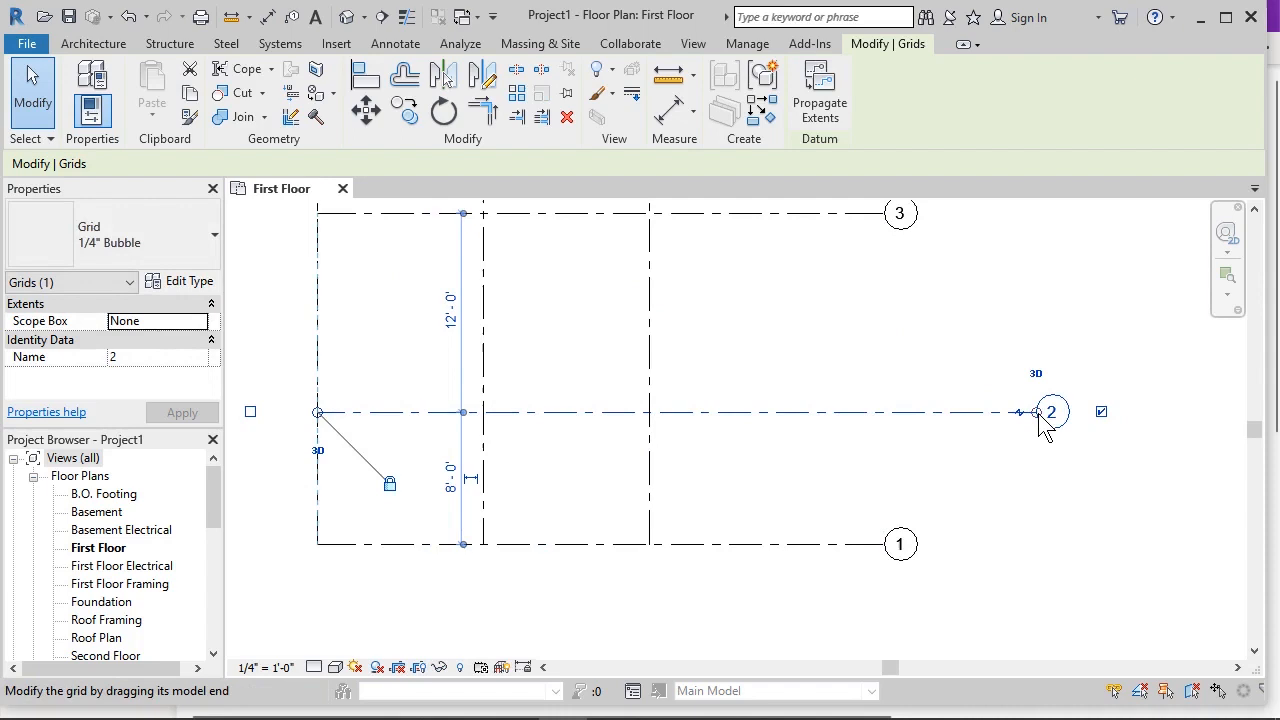
# Step: Jog grid 2's right bubble upward on an elbow, then begin editing grid 1's label
pyautogui.moveTo(1036, 412); pyautogui.dragTo(890, 412)
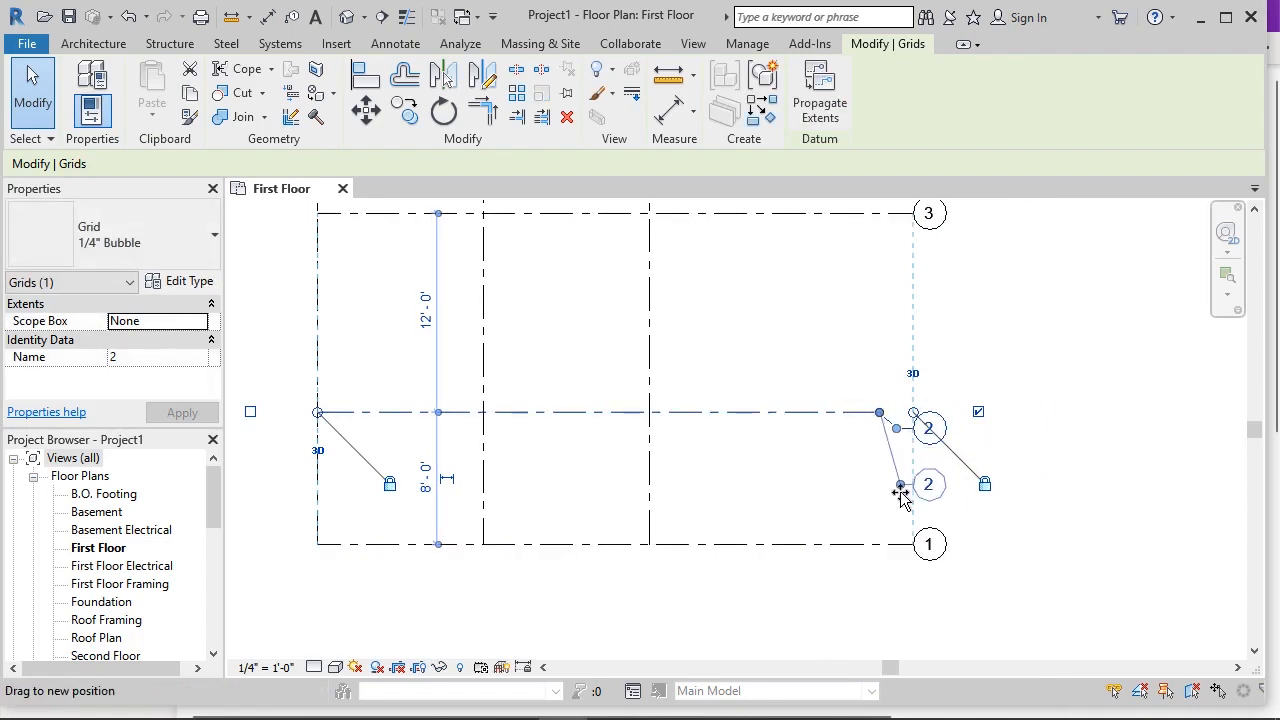
pyautogui.moveTo(900, 486); pyautogui.dragTo(898, 350)
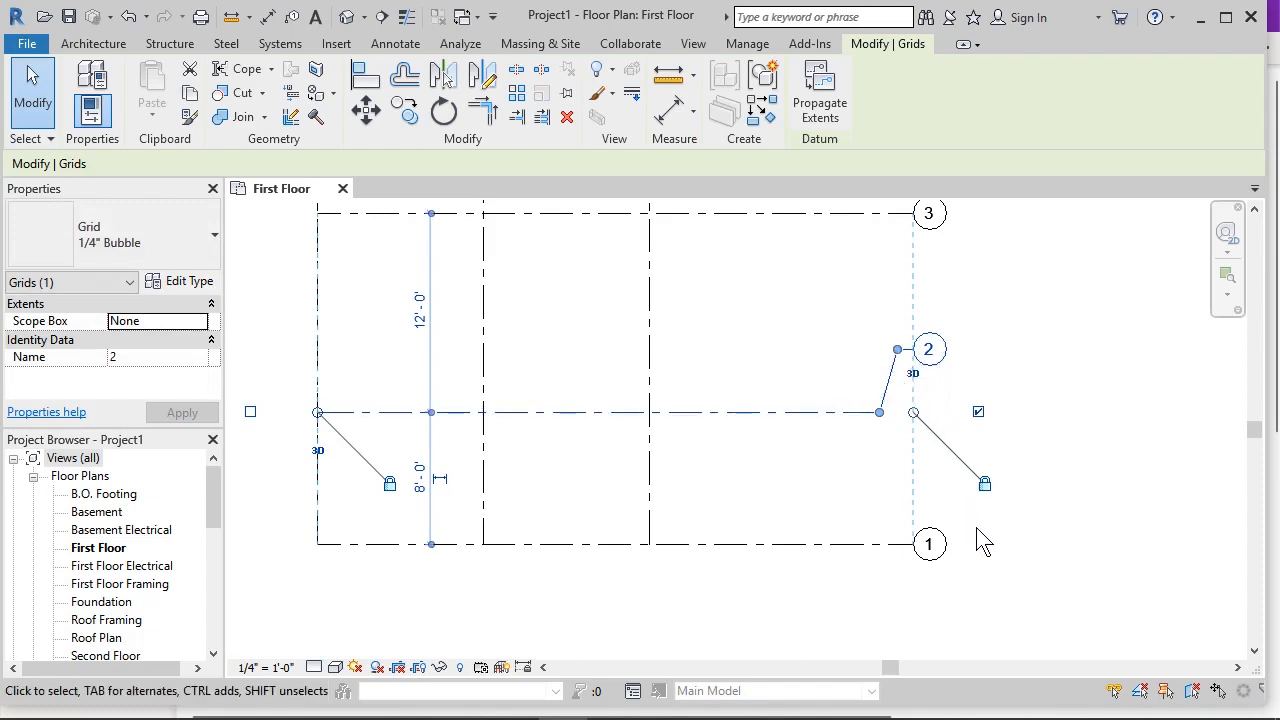
pyautogui.doubleClick(928, 544)
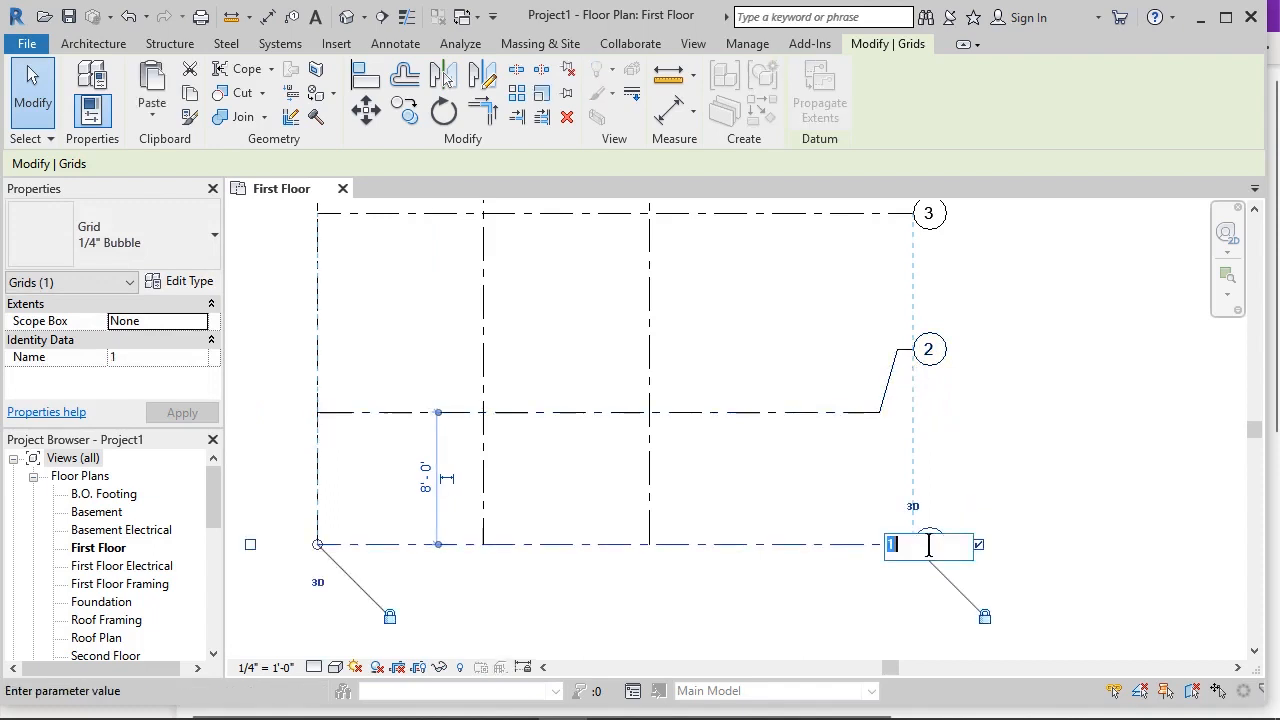